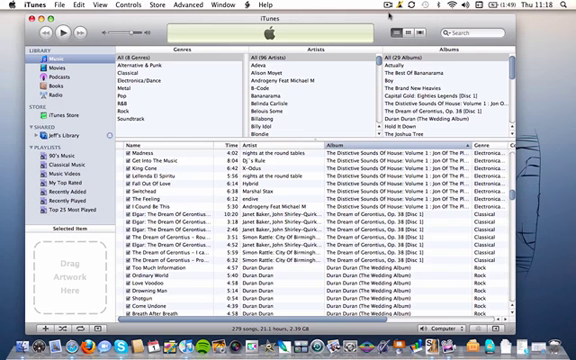
pyautogui.moveTo(198, 123)
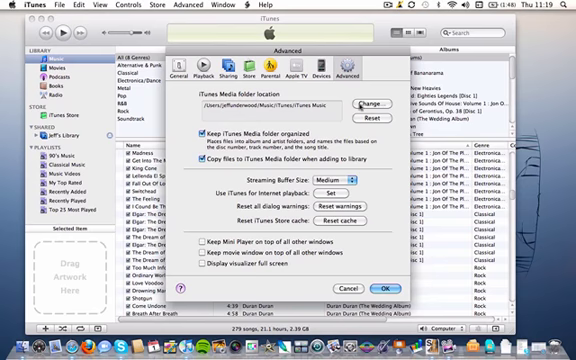
# Step: Open the Change Media Folder Location browser from Advanced preferences
pyautogui.click(370, 104)
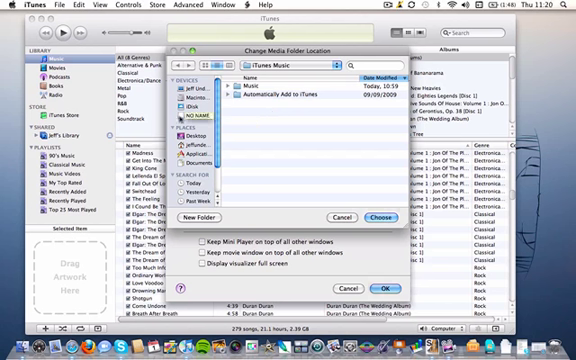
# Step: Create a 'New Music' folder on the NO NAME drive as the media location
pyautogui.click(198, 113)
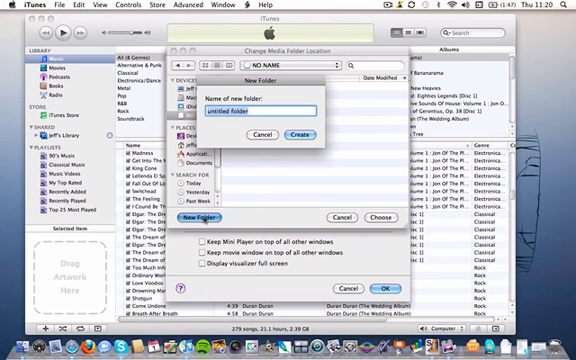
pyautogui.write('New')
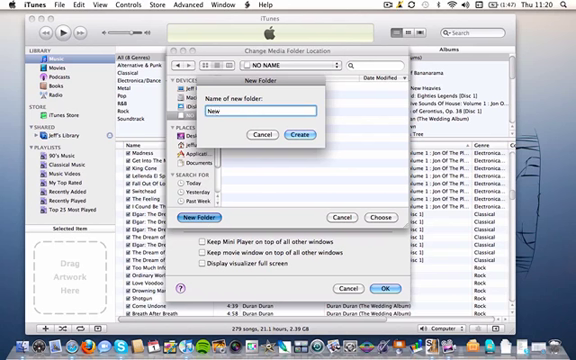
pyautogui.write('Music')
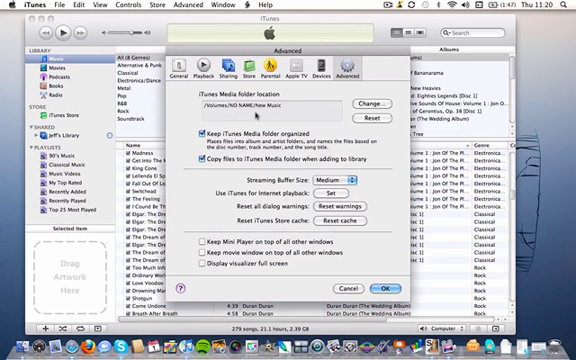
pyautogui.moveTo(278, 123)
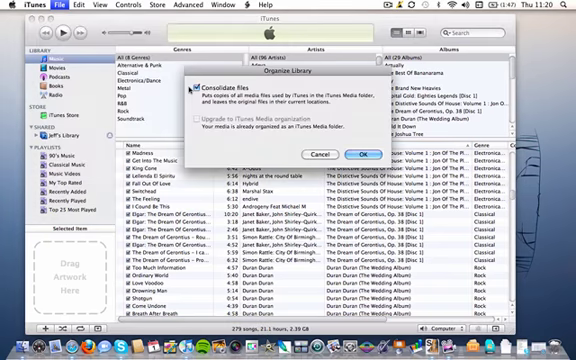
# Step: Tick Consolidate files in Organize Library to copy music into the new folder
pyautogui.click(222, 89)
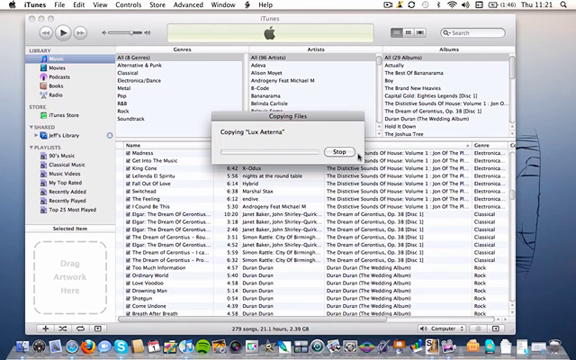
pyautogui.moveTo(352, 152)
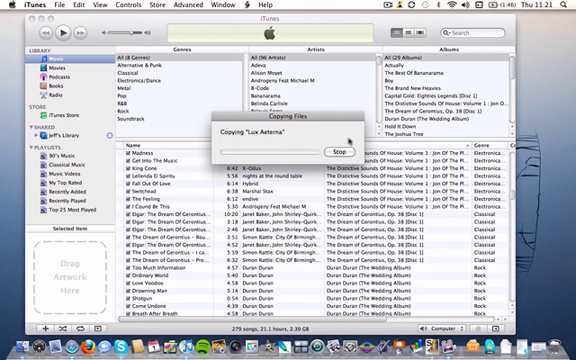